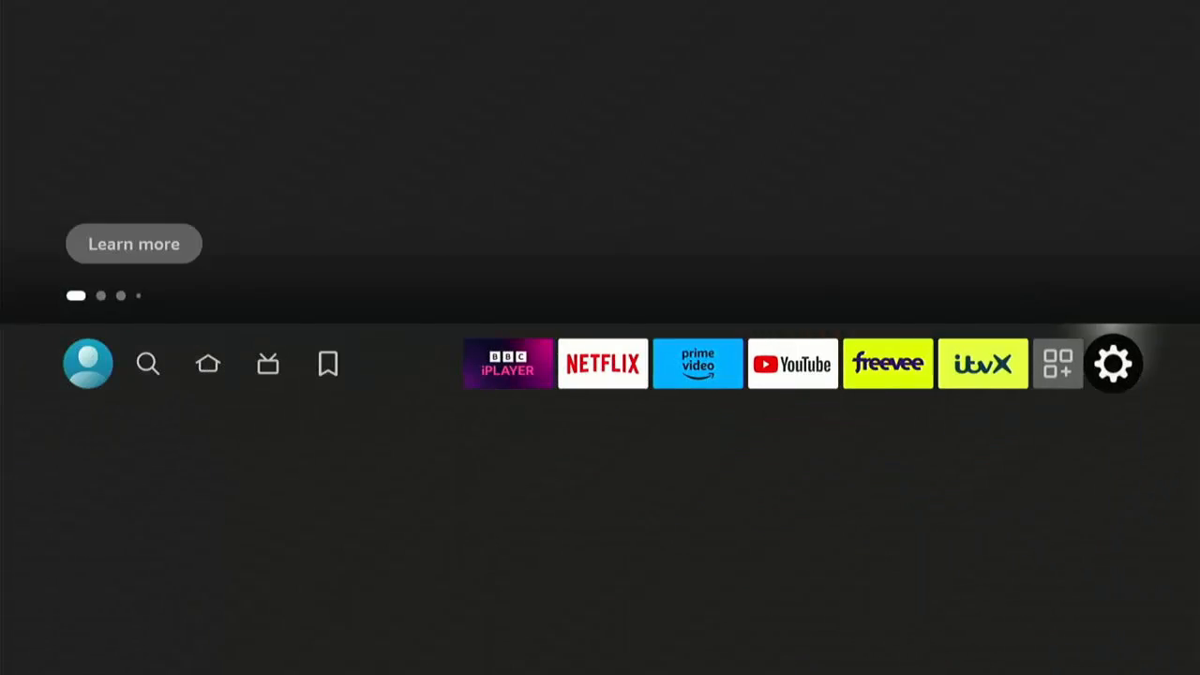
After a detour through My Fire TV settings, search 'VL' and pick the Vlc Media Player suggestion.
left_click(1113, 364)
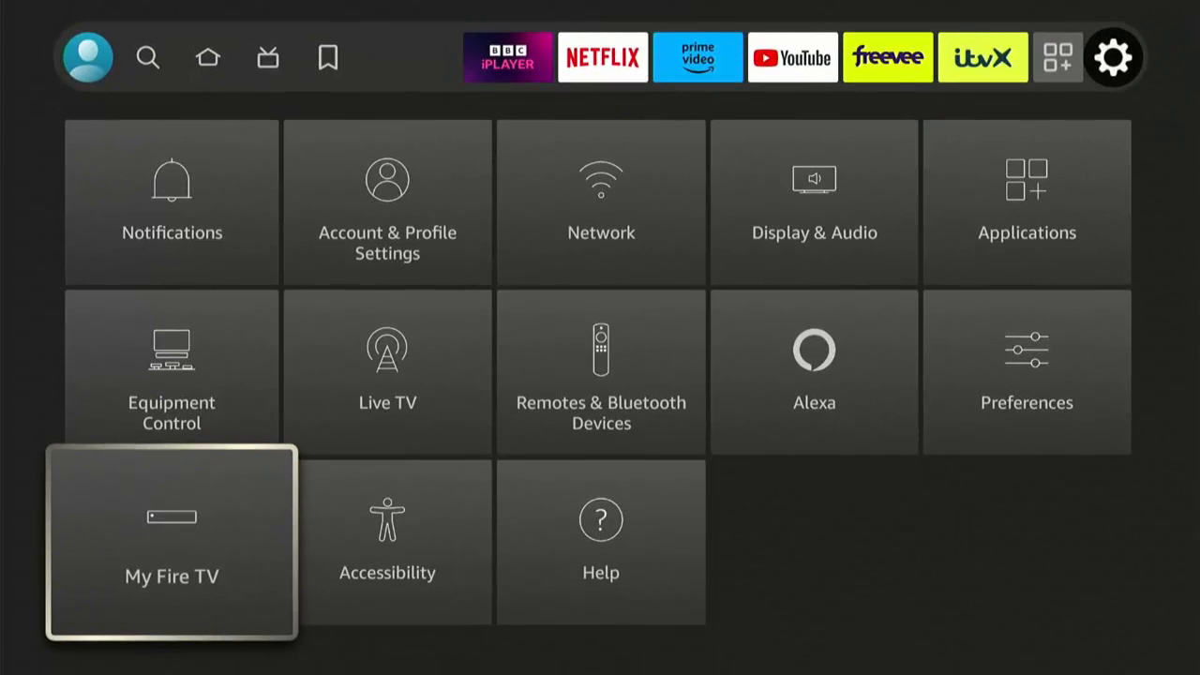
left_click(171, 557)
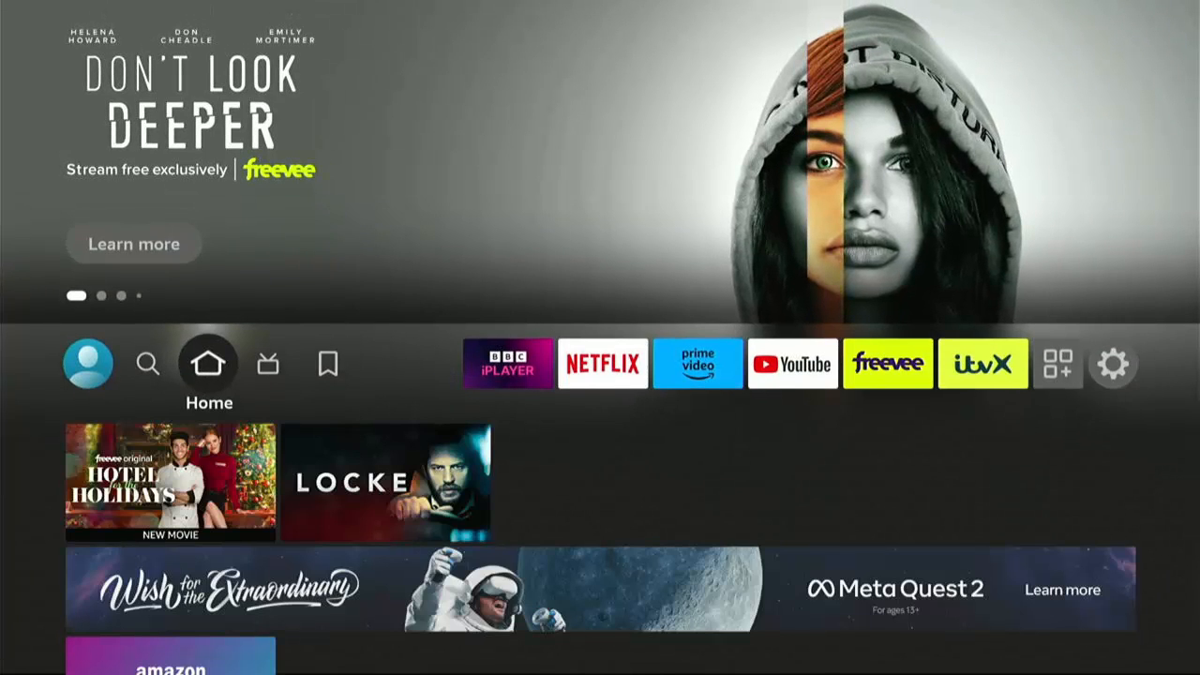
left_click(146, 363)
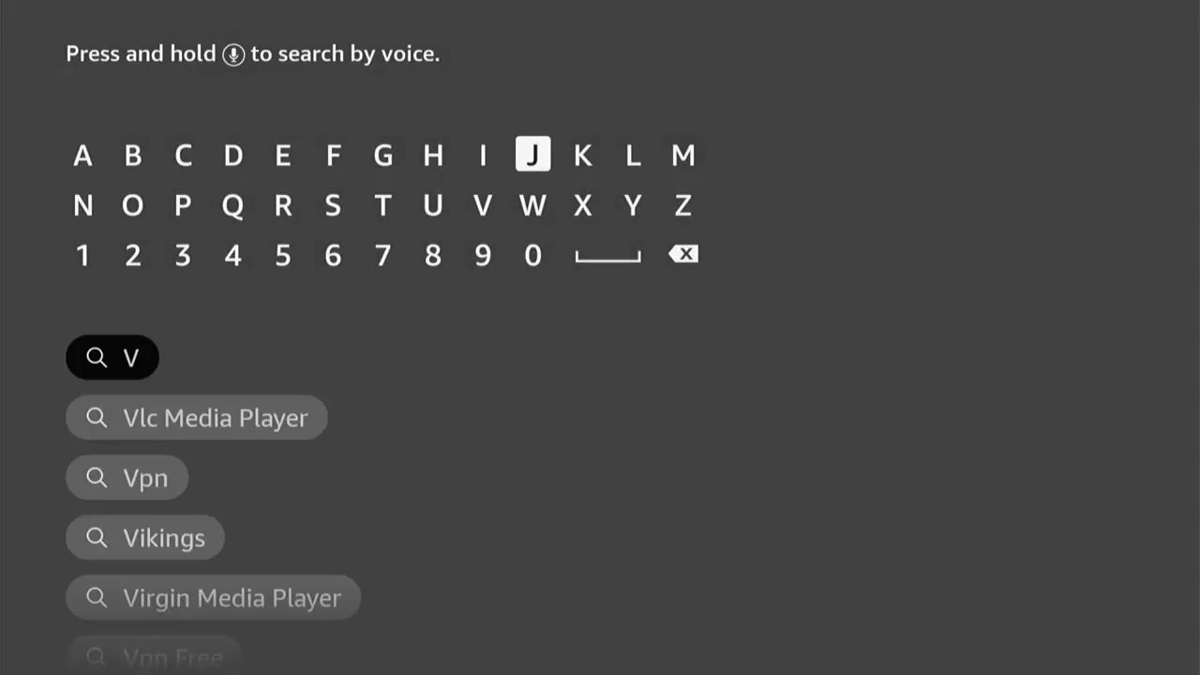
left_click(585, 154)
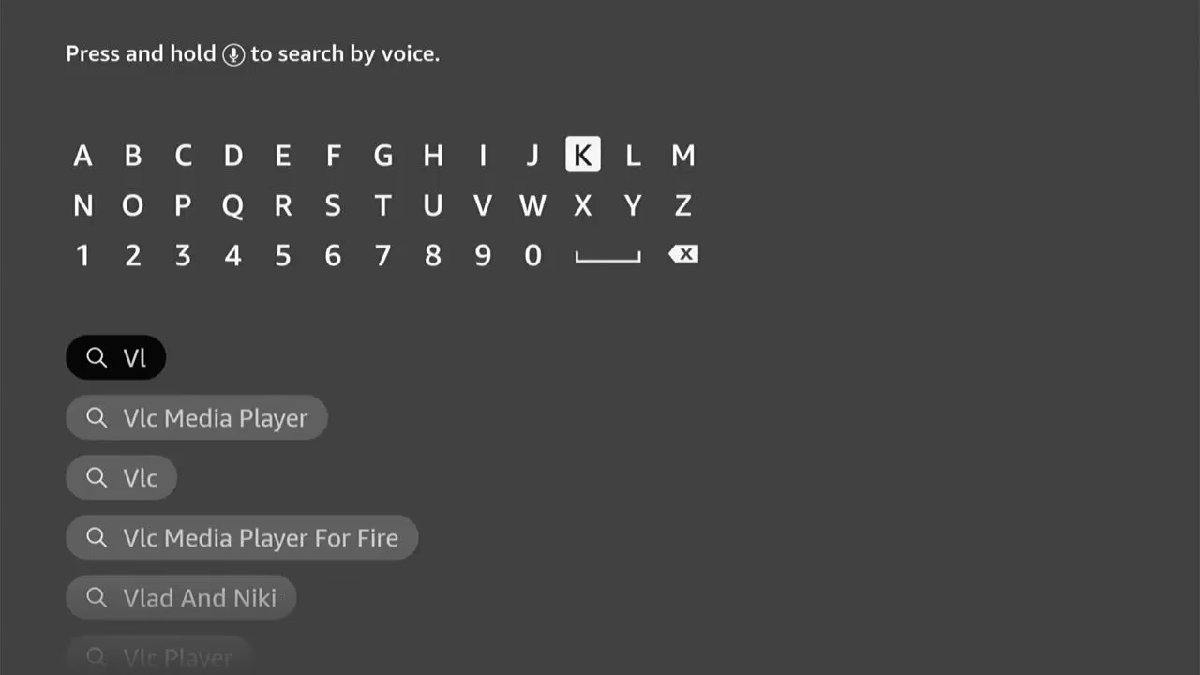
left_click(182, 153)
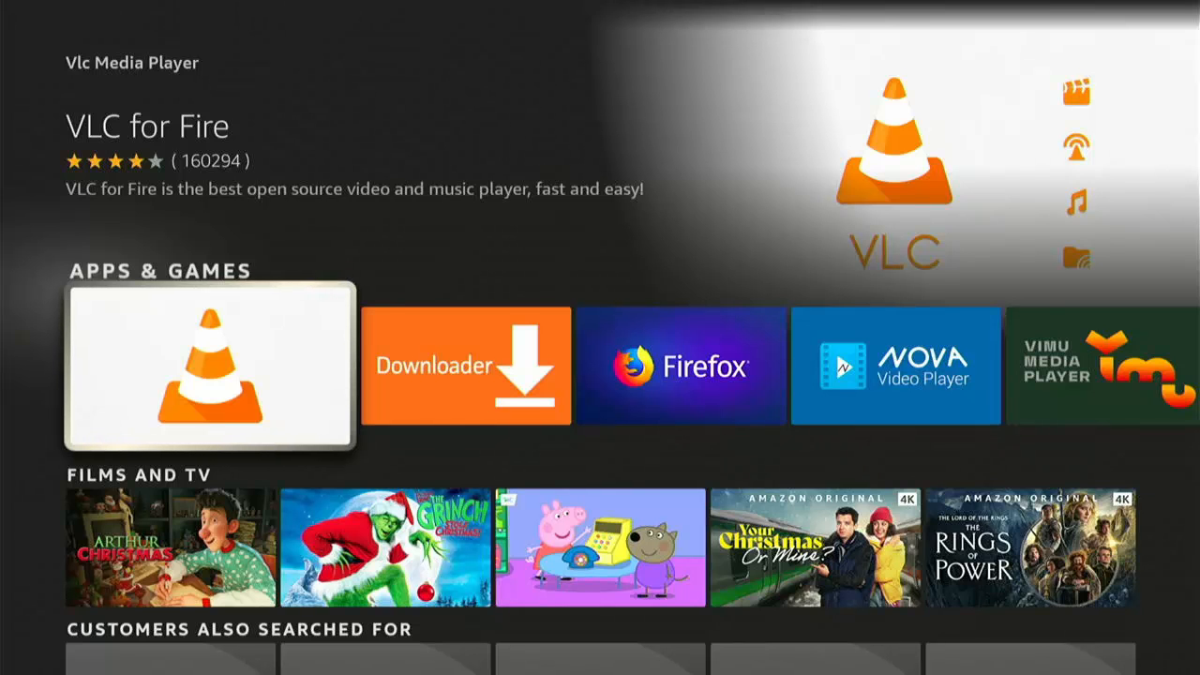
Download VLC for Fire and dismiss the 'You got an app!' notice.
left_click(208, 378)
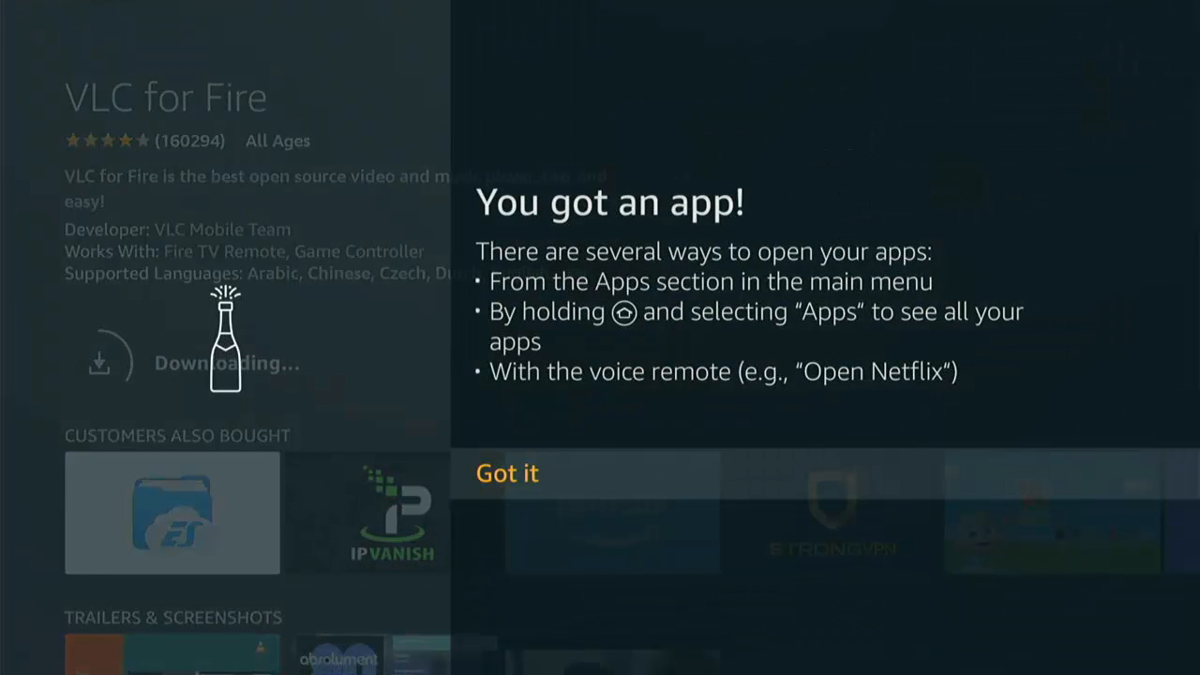
left_click(507, 473)
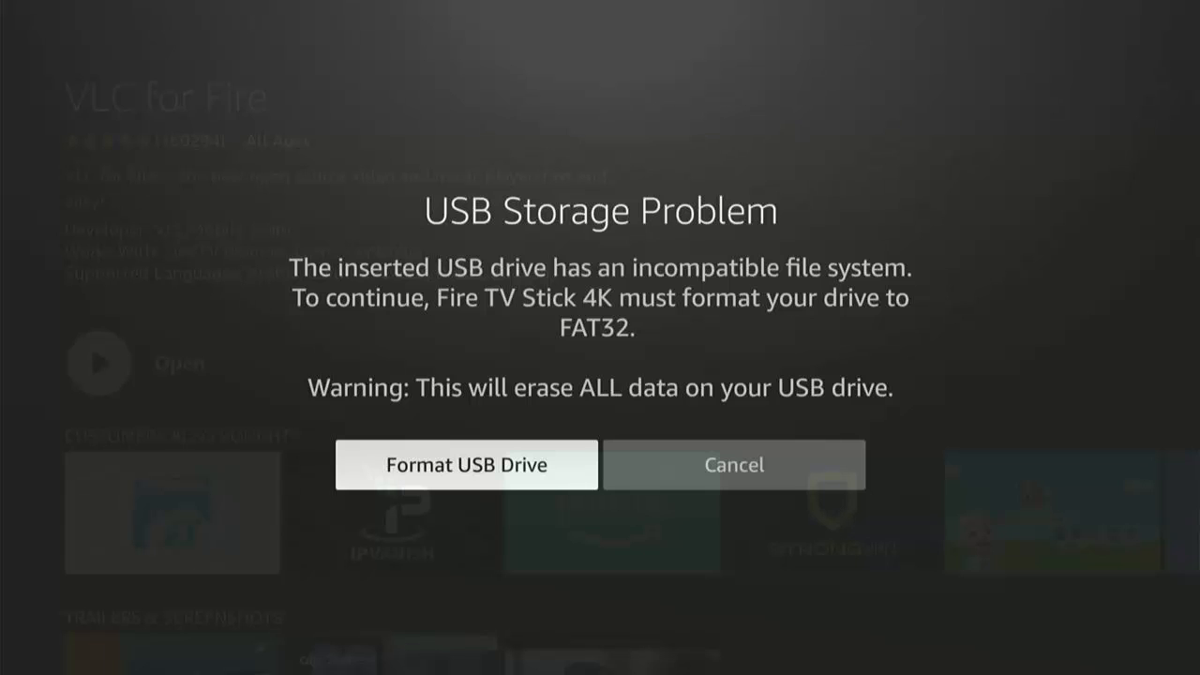
Format the attached USB drive to FAT32, confirming the erase of all its data.
left_click(465, 465)
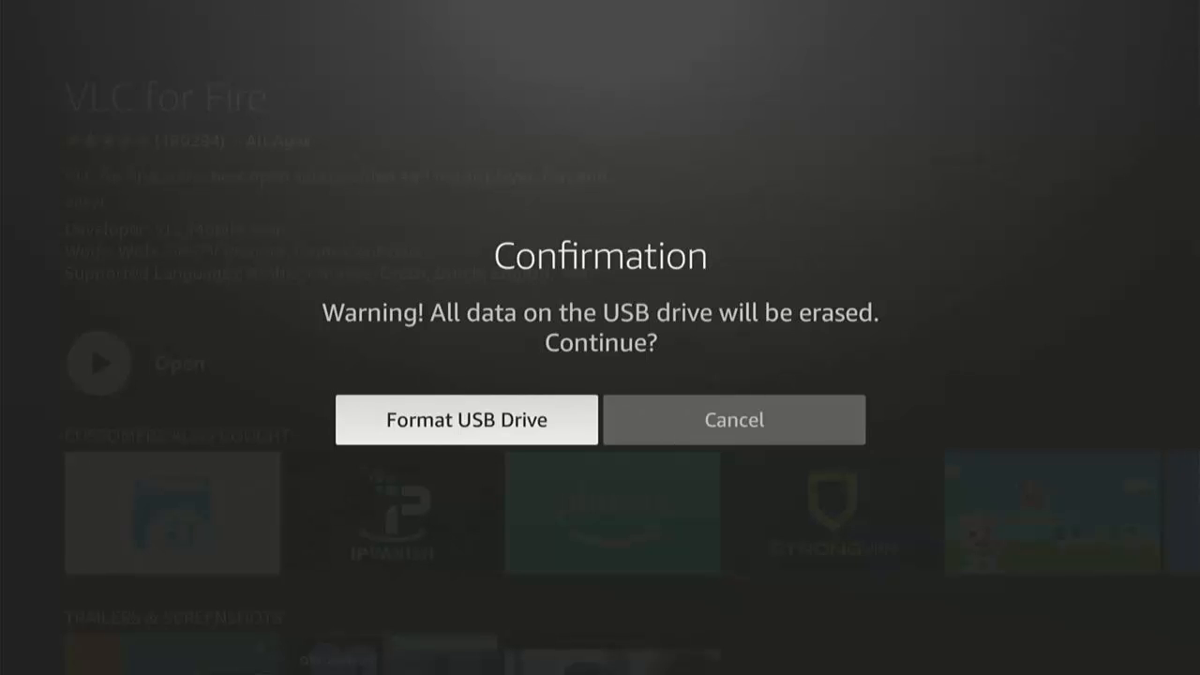
left_click(465, 420)
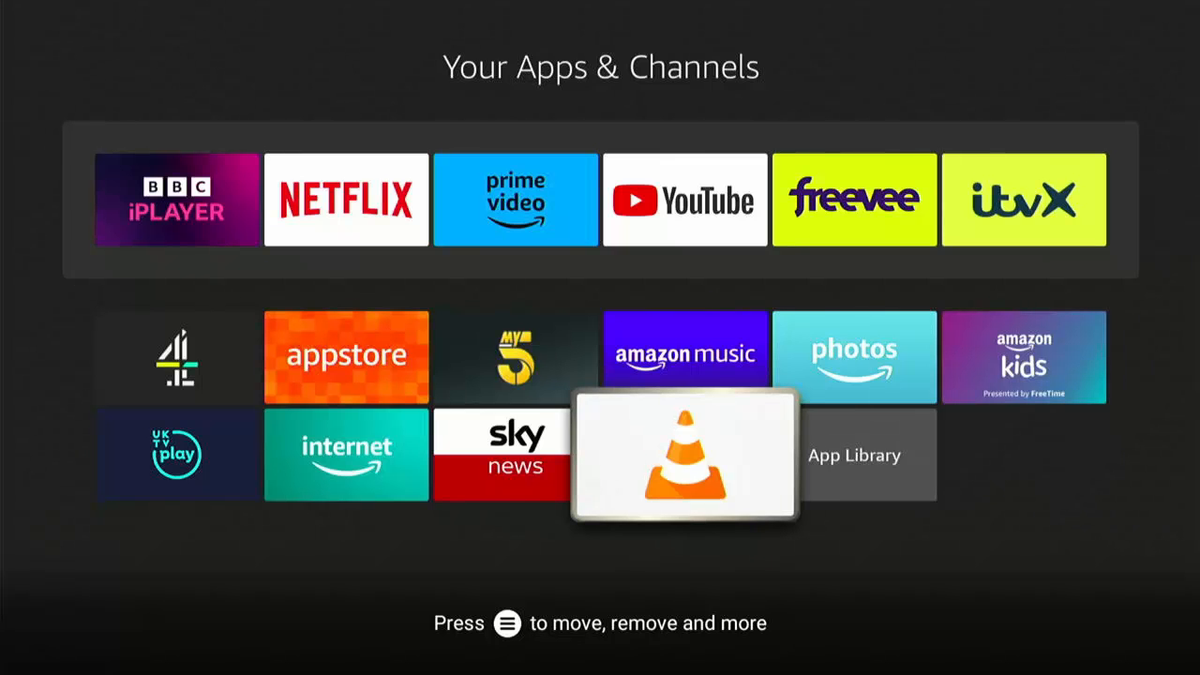
Launch VLC from the Your Apps & Channels screen.
left_click(686, 469)
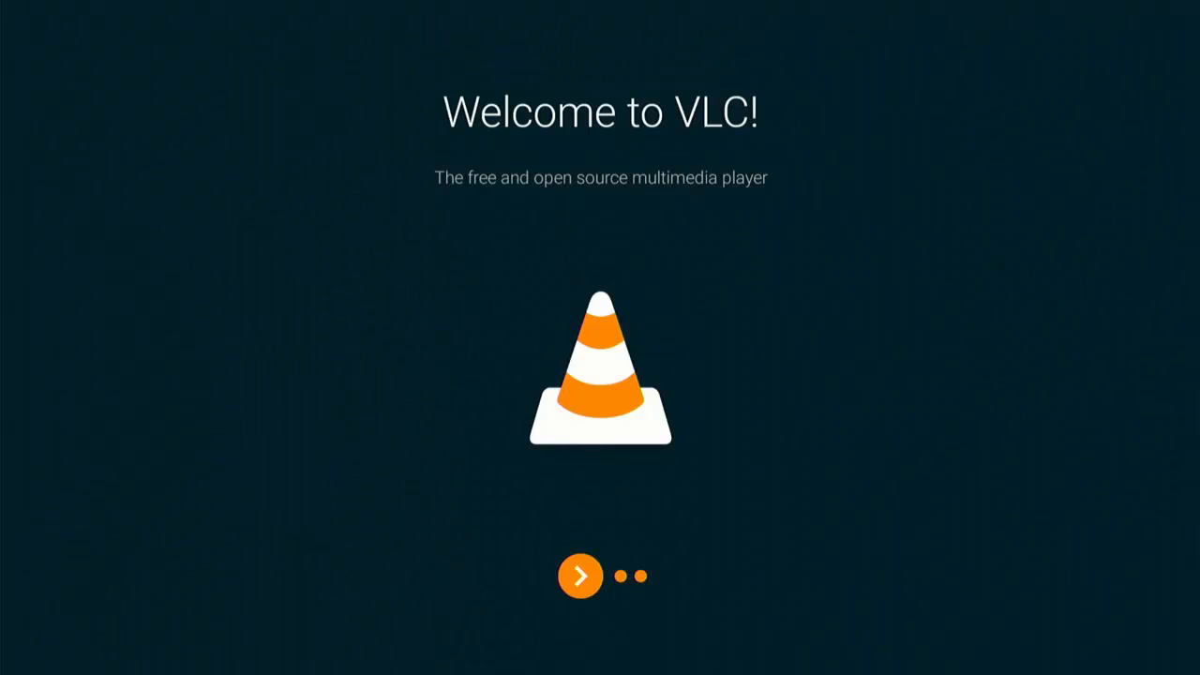
Step through VLC's welcome pages, allow media and file access, and start VLC.
left_click(581, 578)
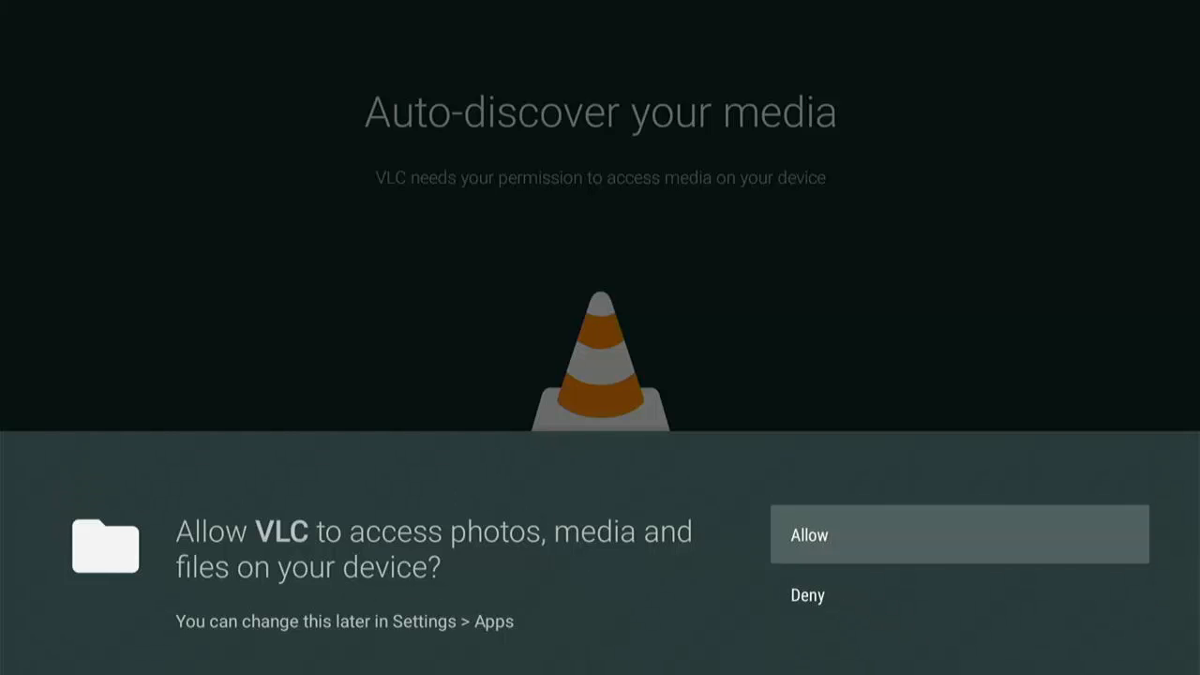
left_click(958, 537)
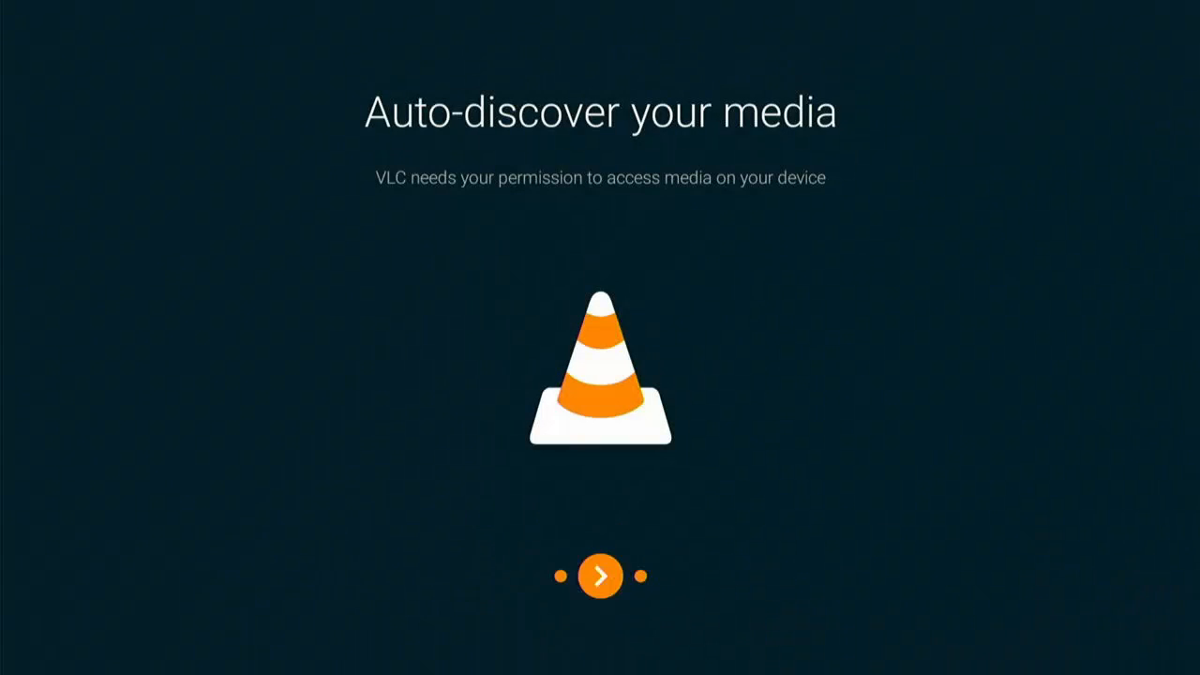
left_click(600, 577)
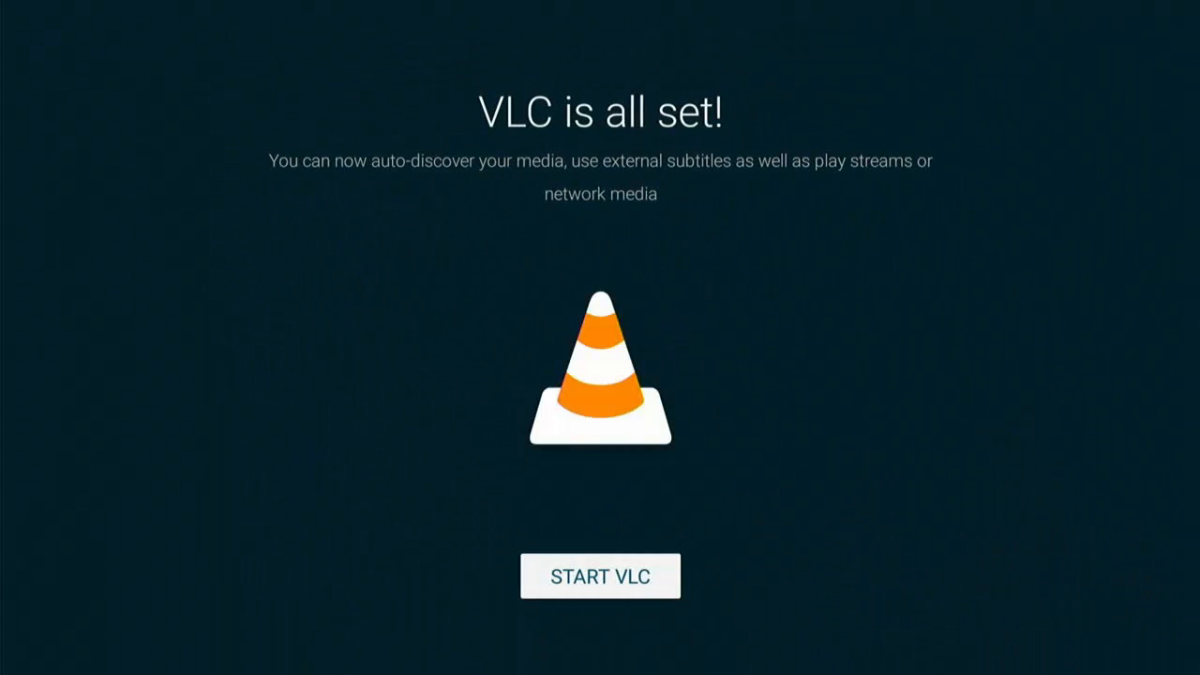
left_click(600, 574)
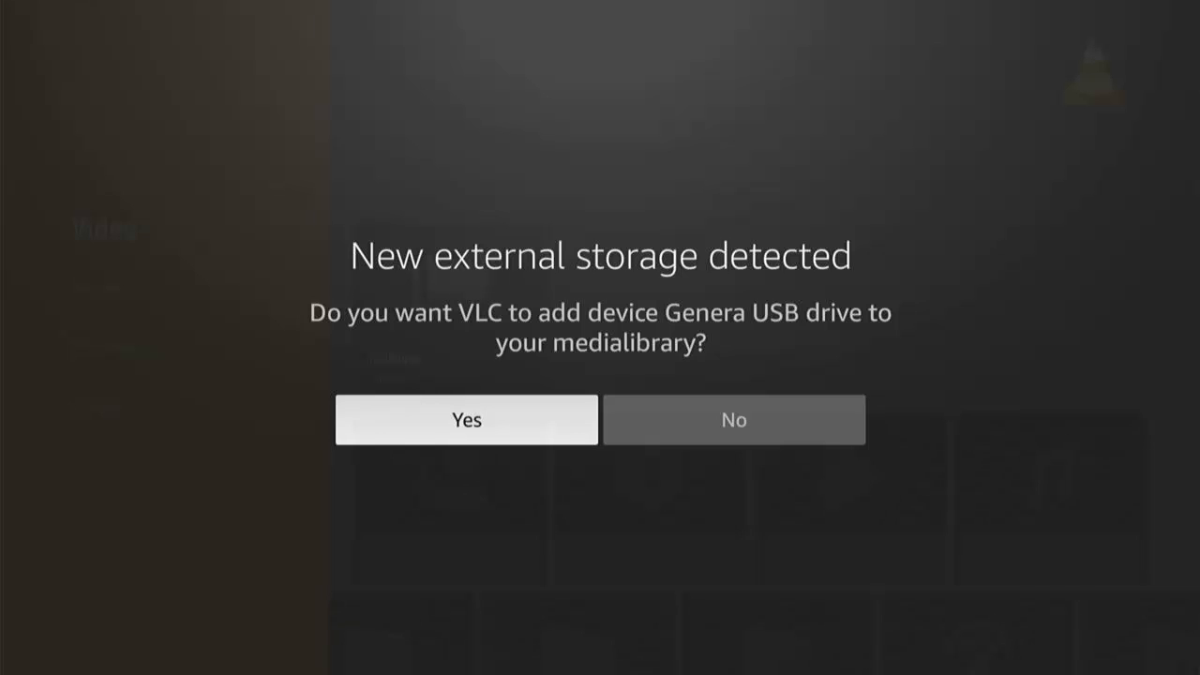
Answer Yes to add the new external storage and scroll through the listed TV episodes.
left_click(467, 420)
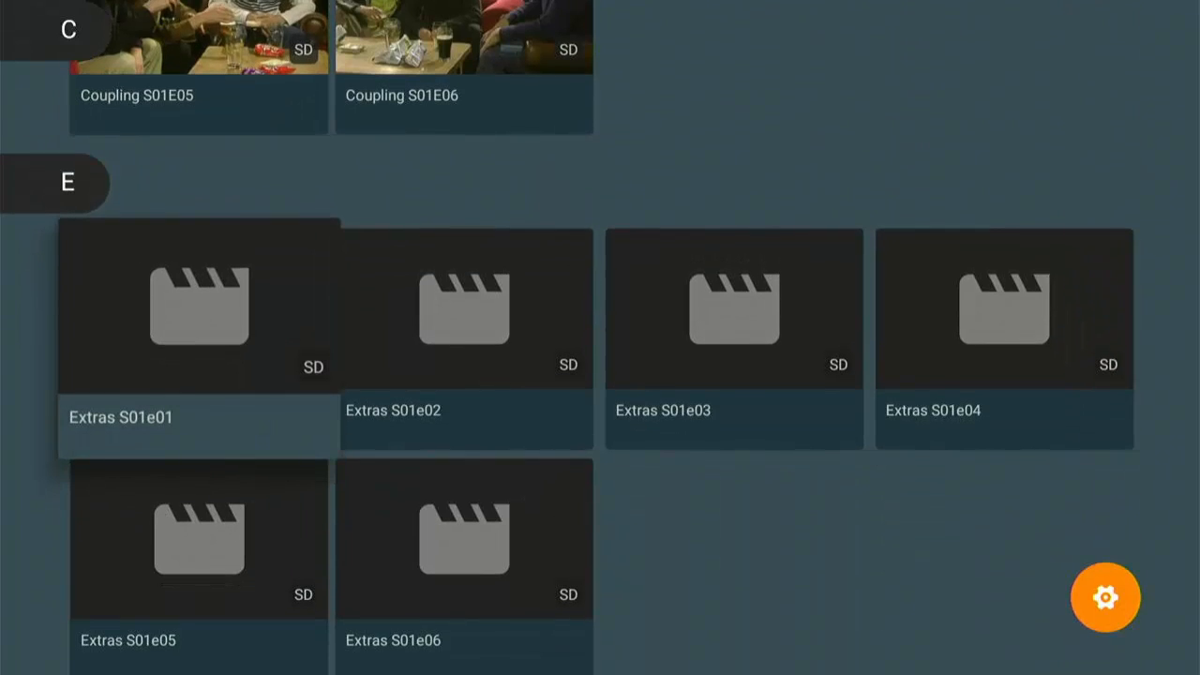
scroll("down", 3)
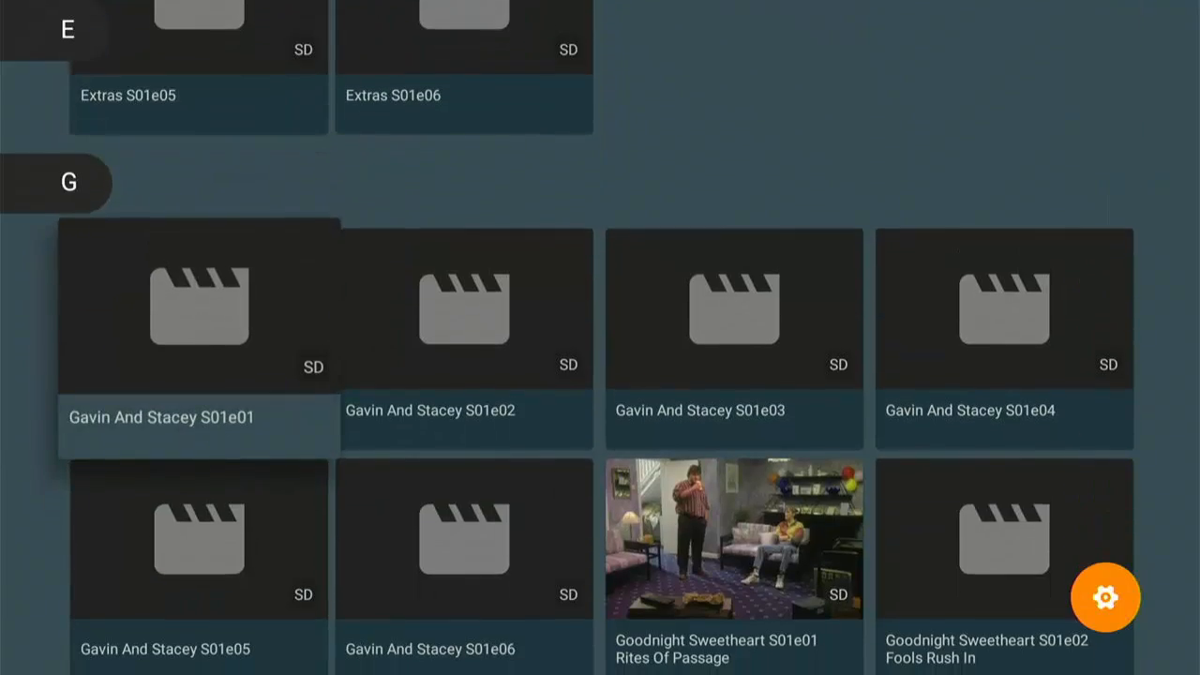
scroll("down", 3)
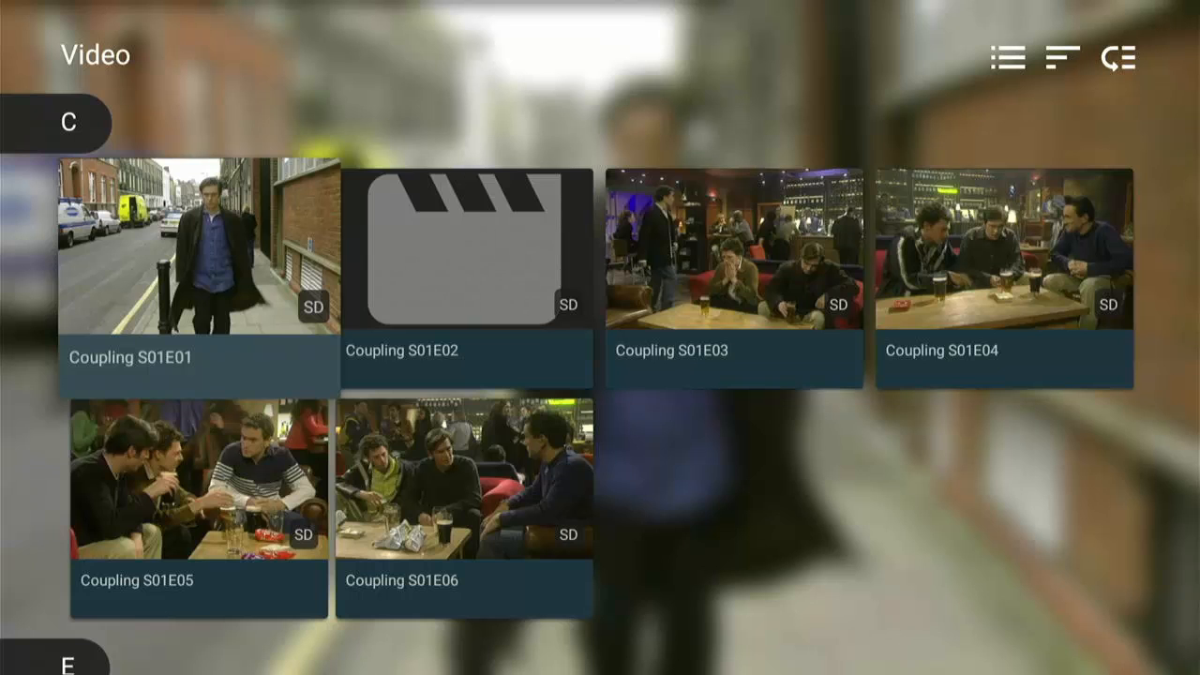
scroll("down", 3)
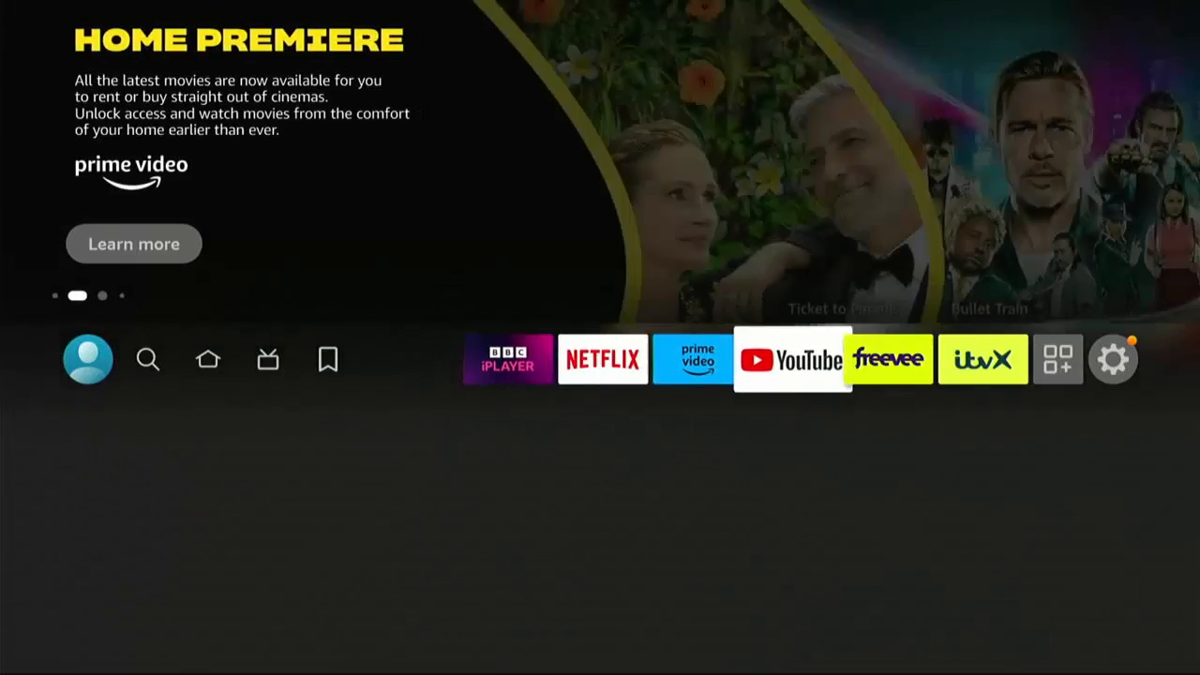
Open Settings from the Fire TV home screen.
left_click(1121, 360)
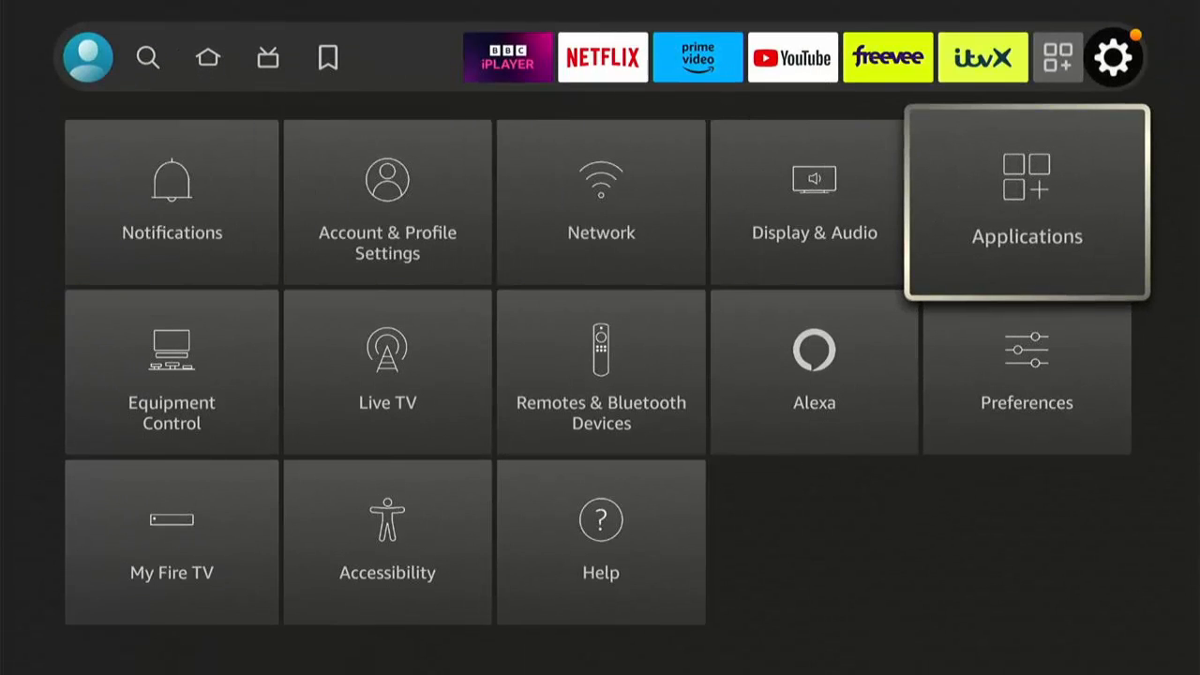
Go through Applications > Manage Installed Applications > VLC and launch it, showing 24 videos.
left_click(1027, 210)
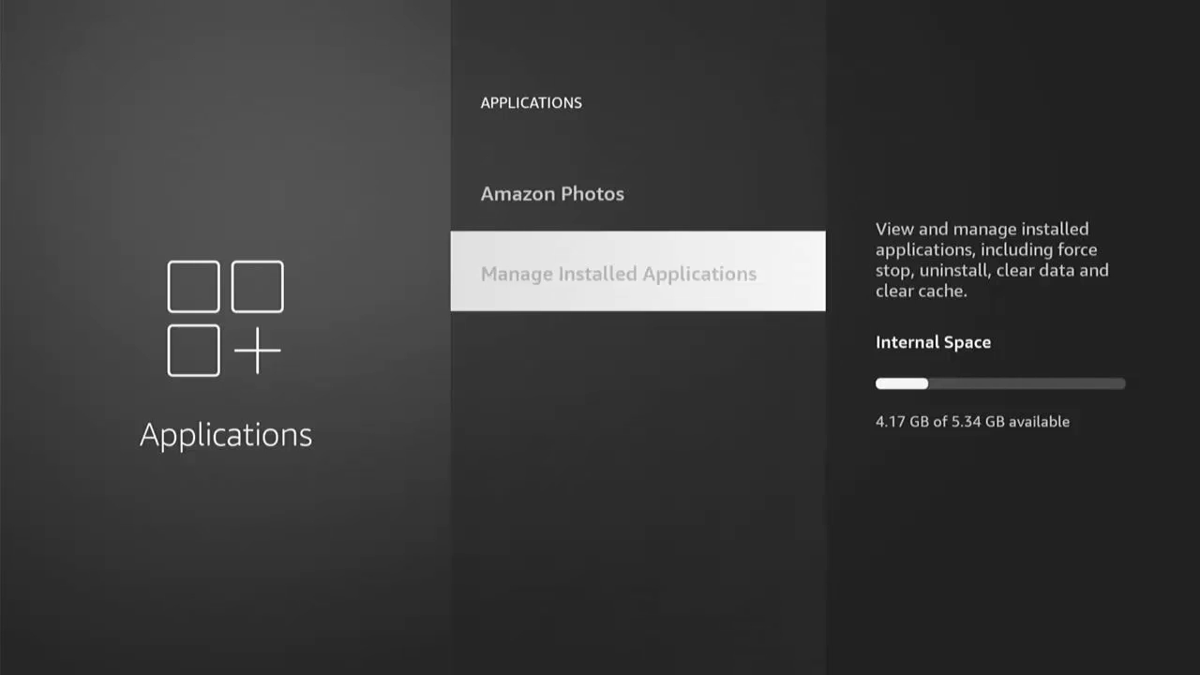
left_click(637, 273)
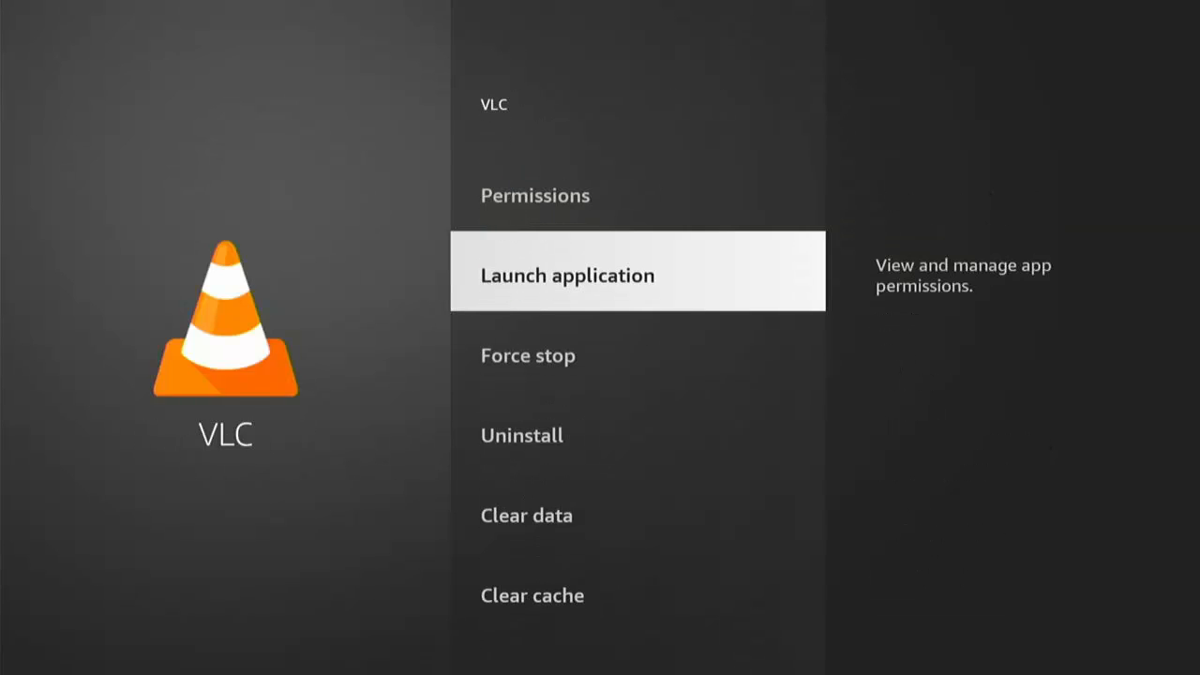
left_click(567, 274)
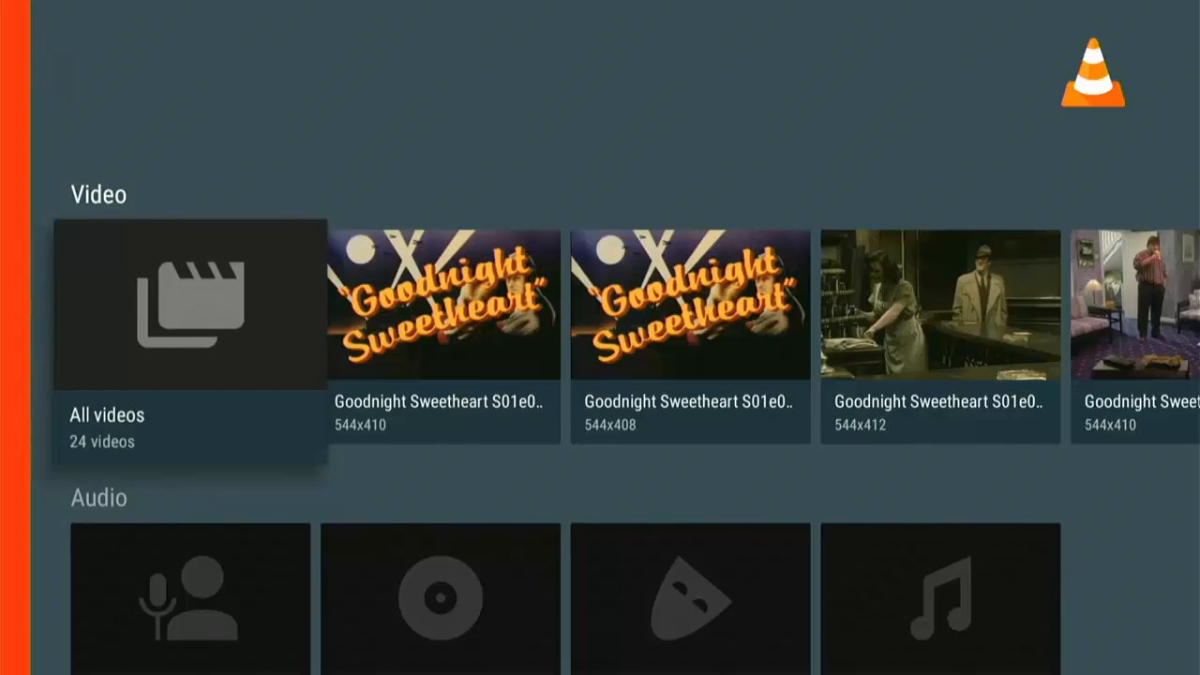